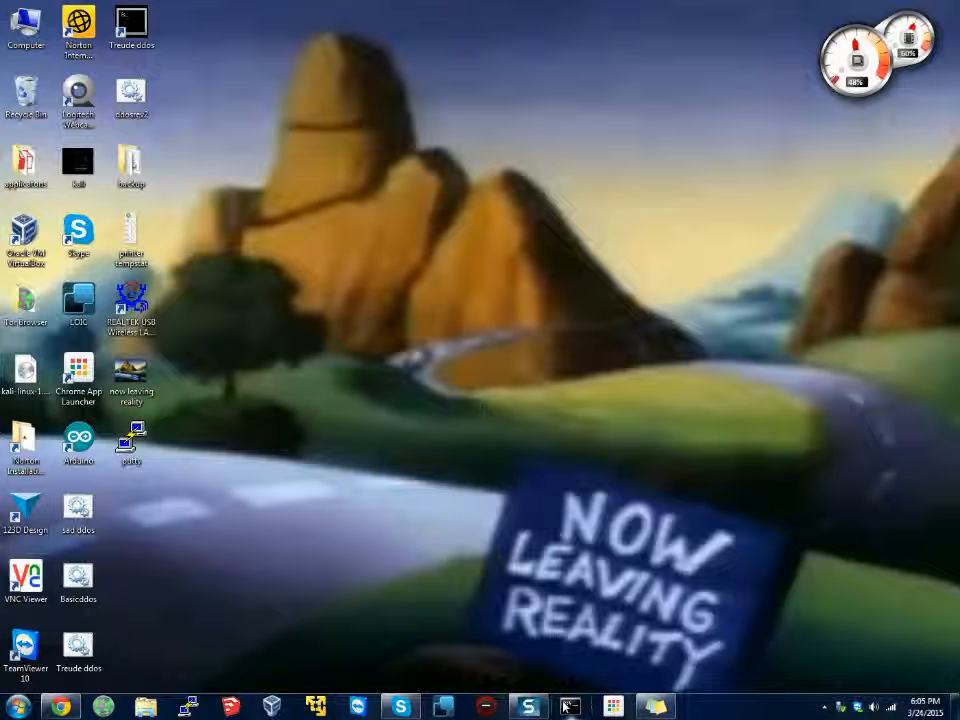
pyautogui.moveTo(566, 704)
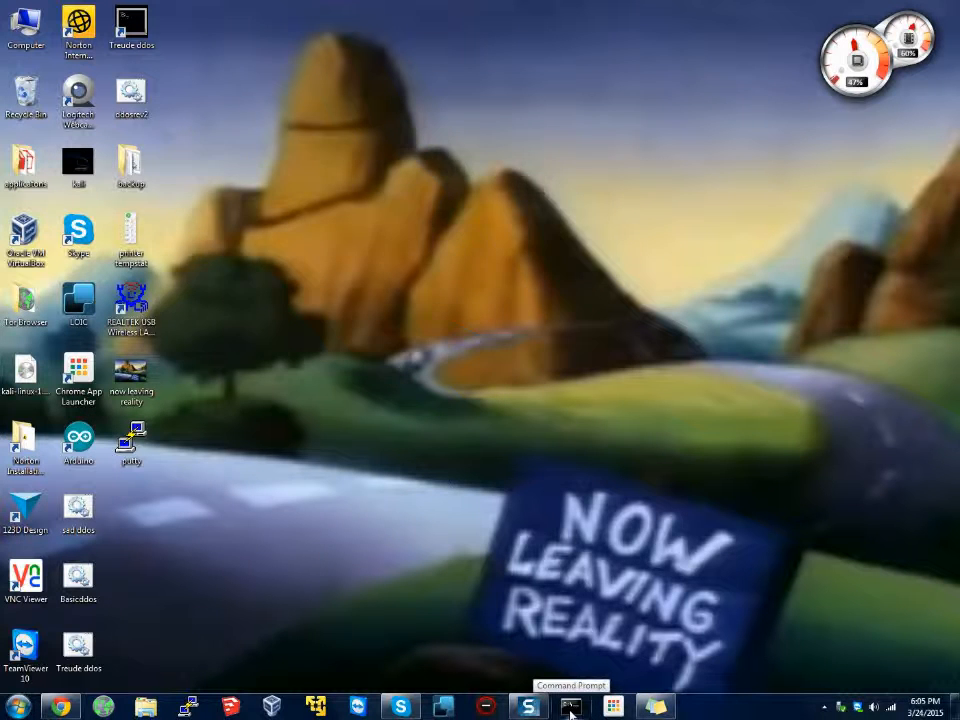
# - Launch Telnet in Command Prompt, try opening 1984.ws.com, then connect to telehack.com
pyautogui.click(573, 703)
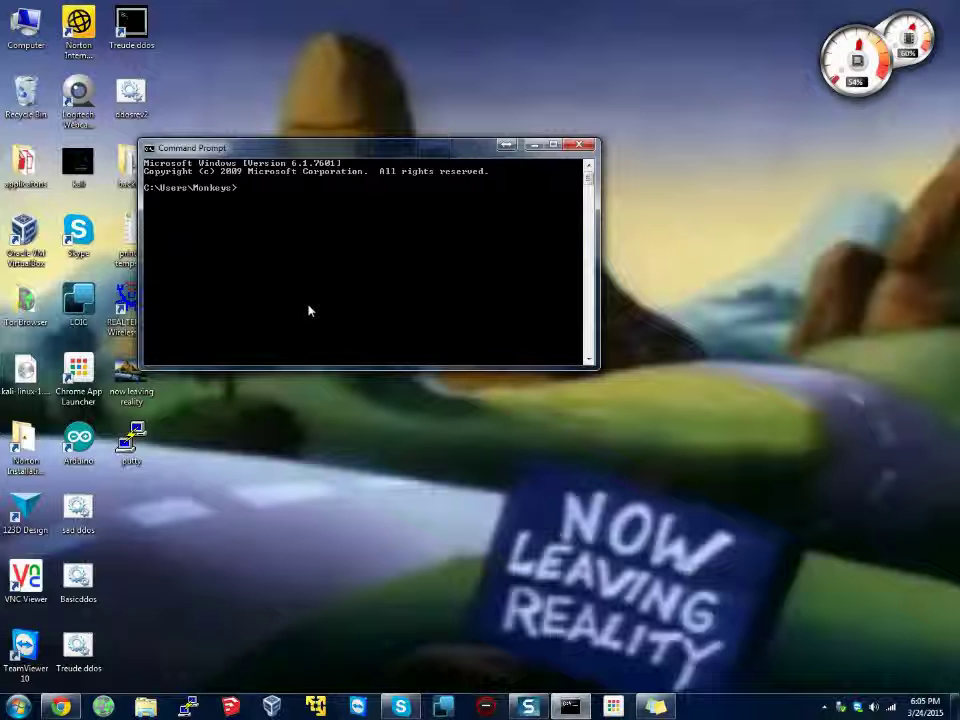
pyautogui.write('telnet')
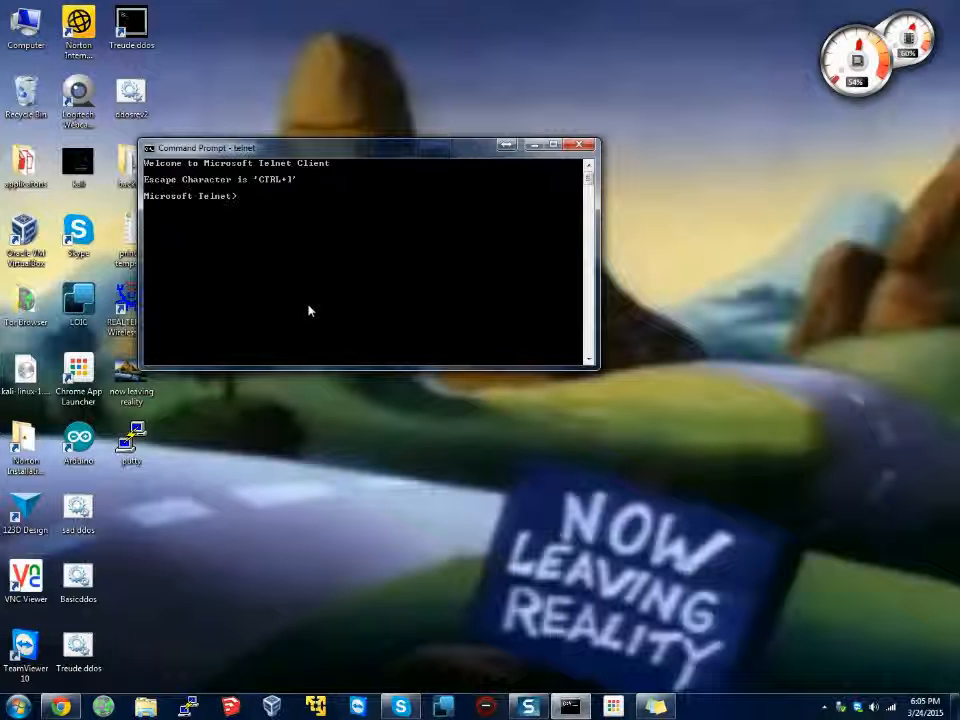
pyautogui.write('o')
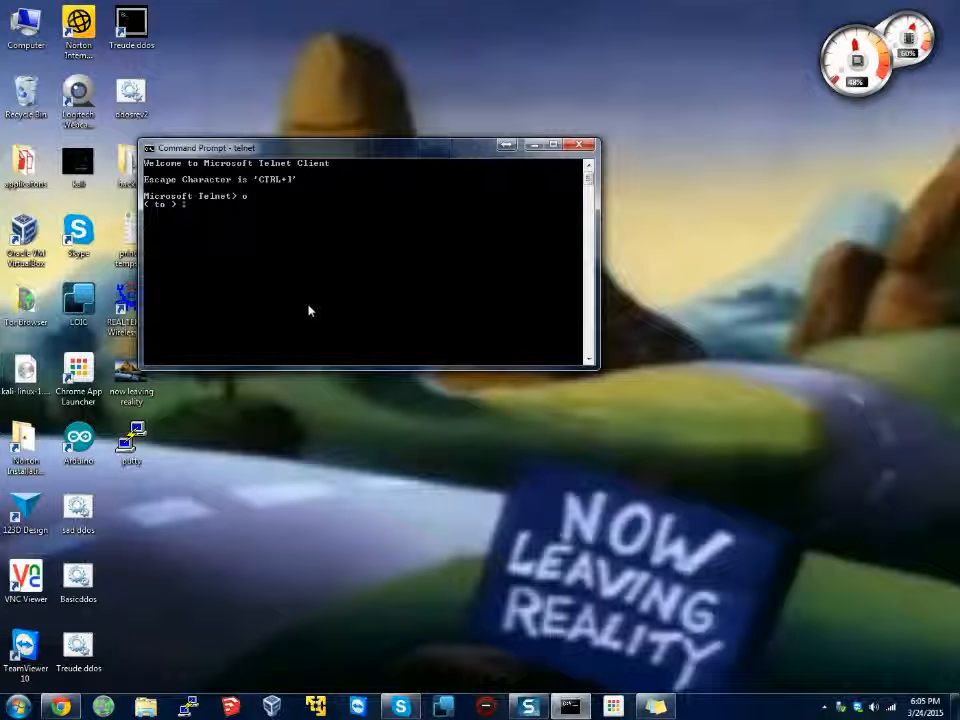
pyautogui.write('1984.ws.com')
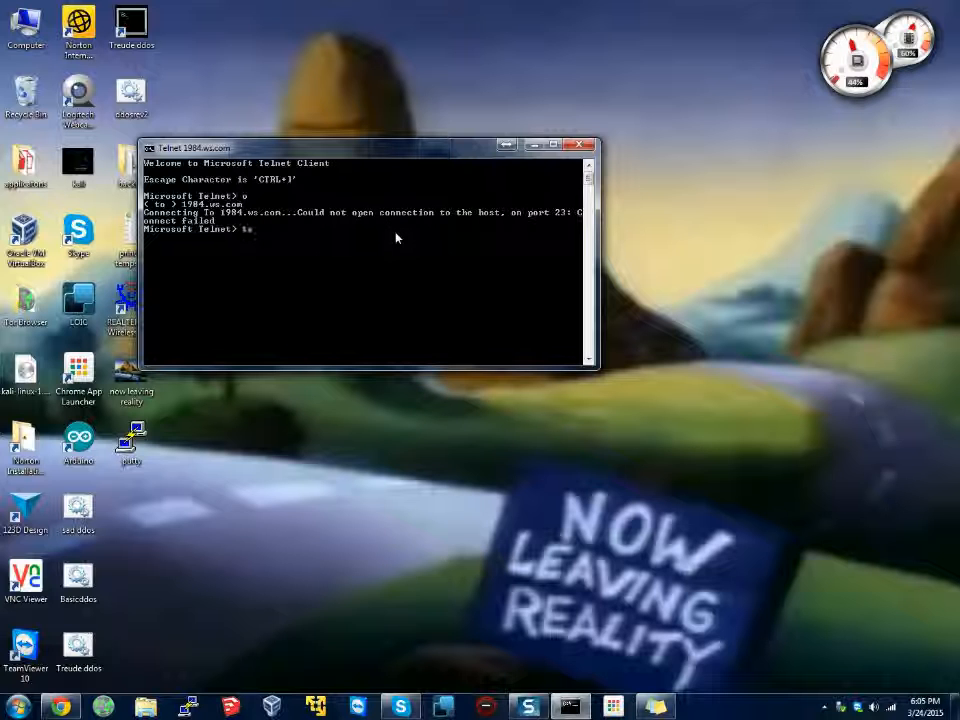
pyautogui.write('telehack.com')
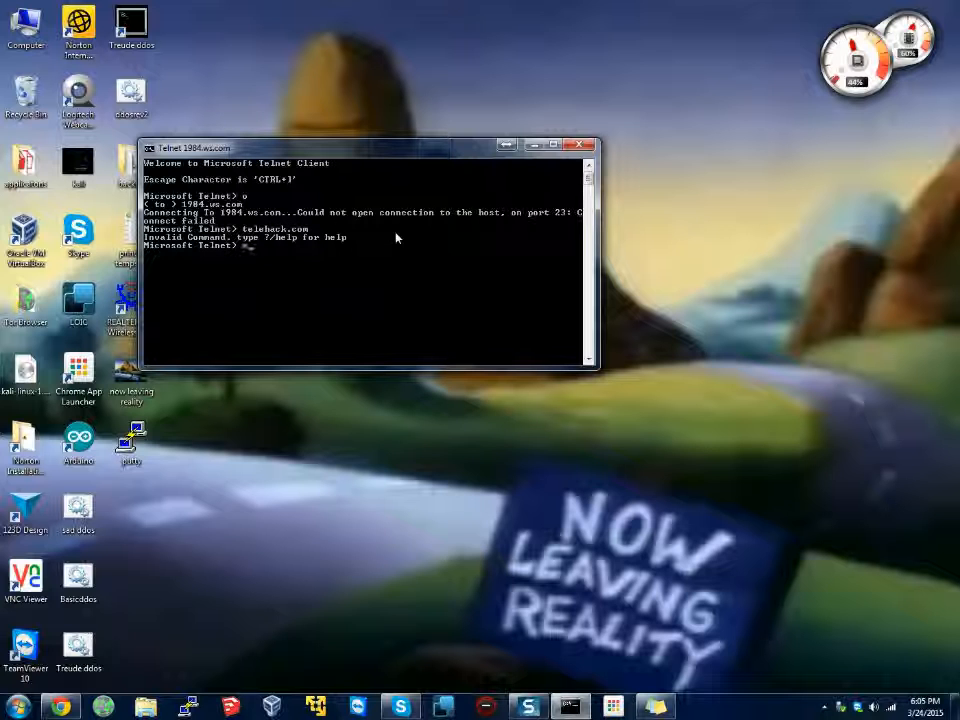
pyautogui.write('telo')
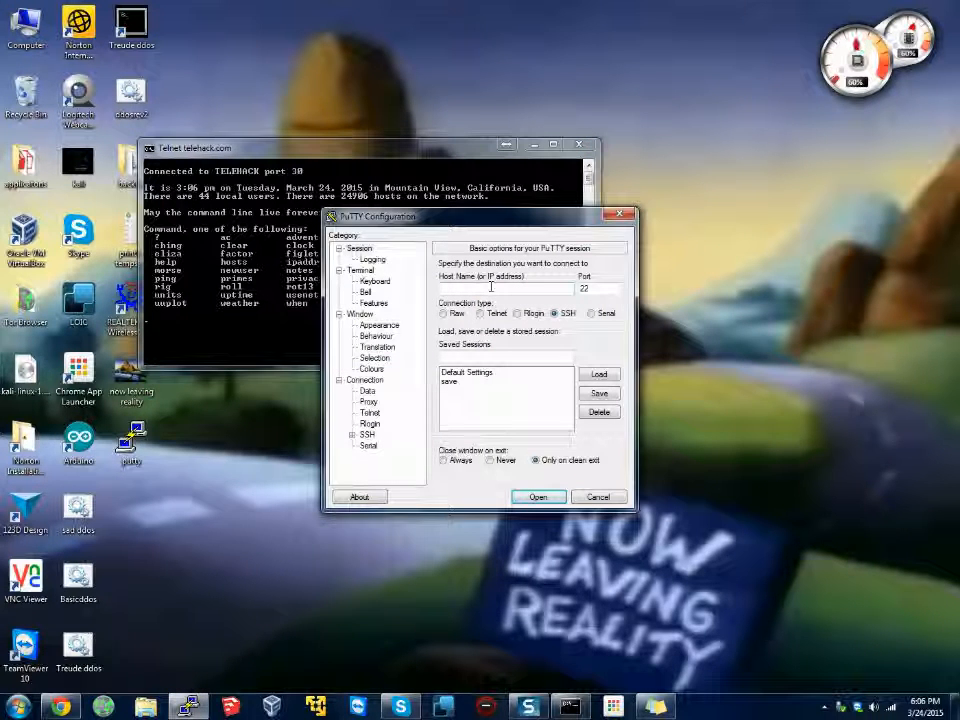
# - Open 1984.ws.com as the PuTTY host and dismiss the host-does-not-exist error
pyautogui.write('1984.ws.joh')
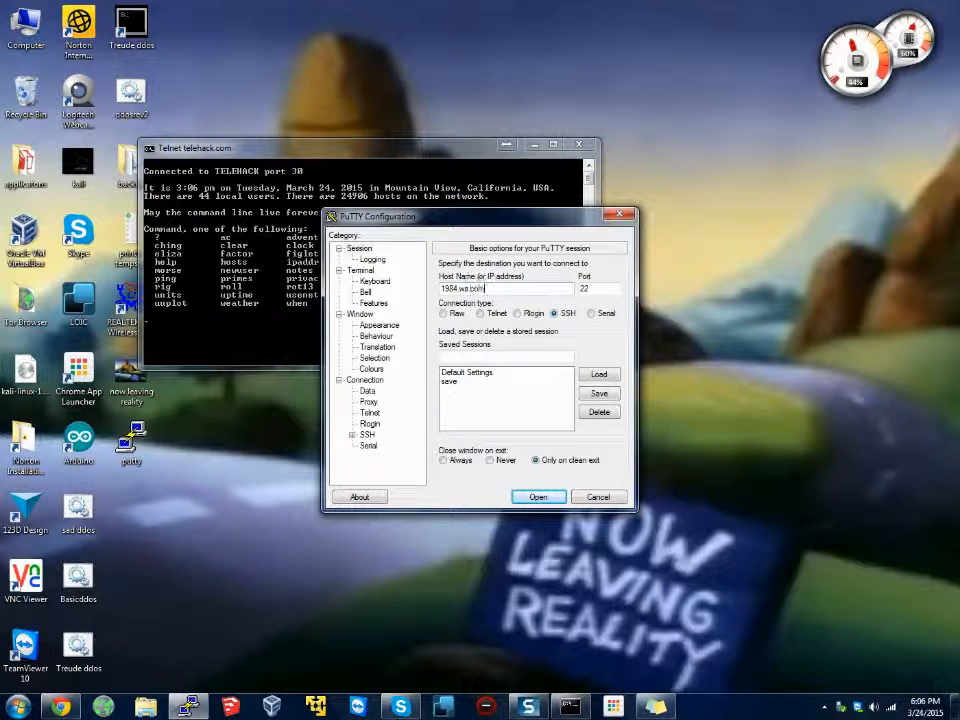
pyautogui.click(598, 496)
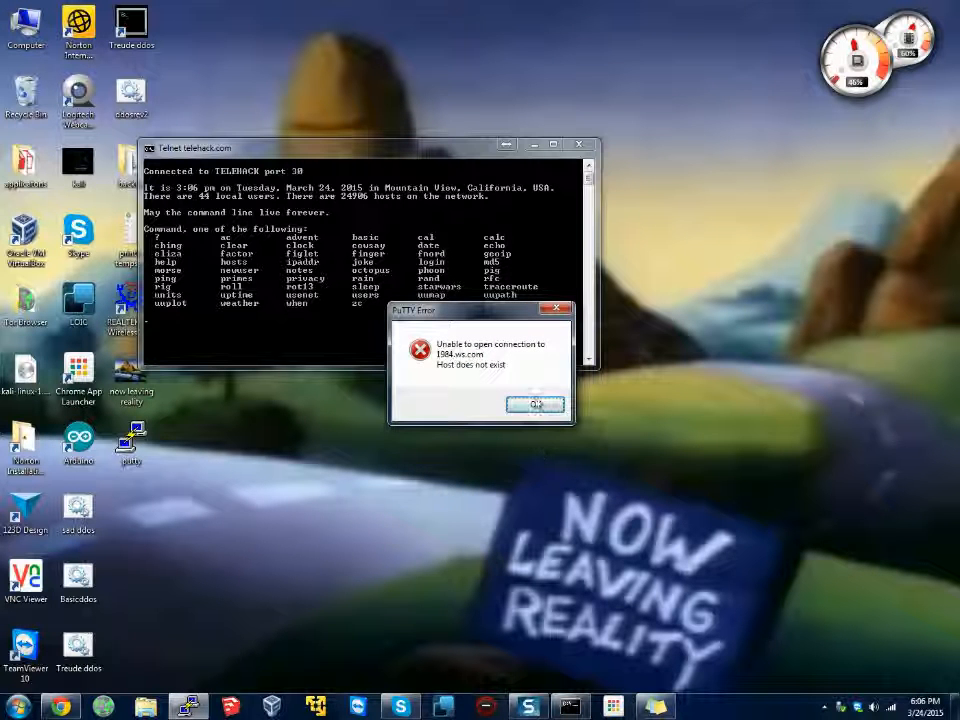
pyautogui.click(536, 403)
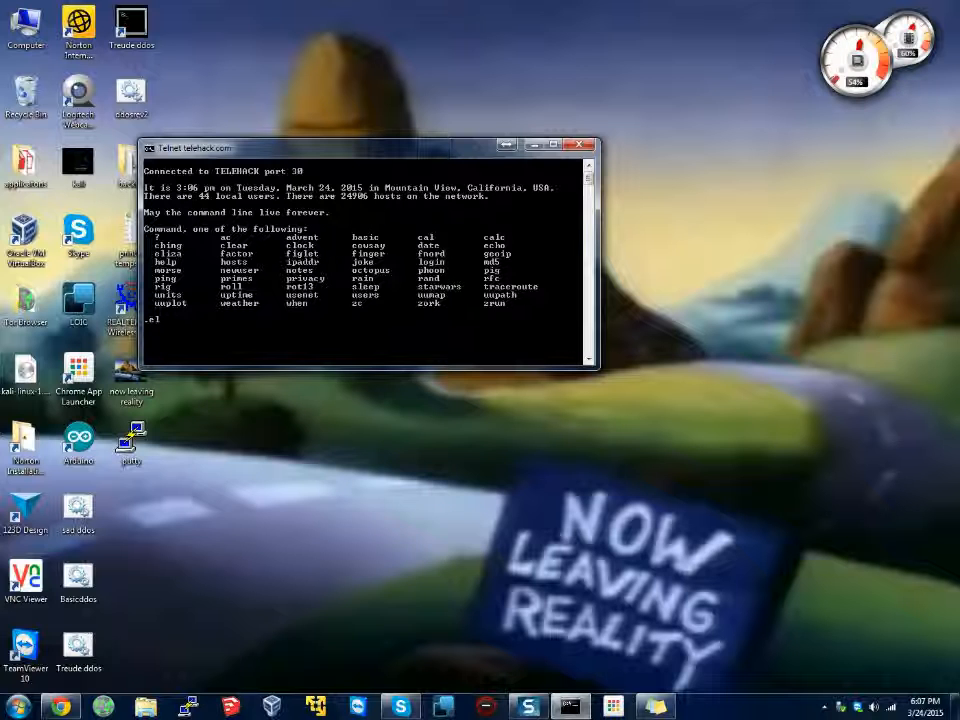
# - Run eliza and send it the replies 'hi', 'i broke the internet', 'ok then' and 'cortana'
pyautogui.write('eliza')
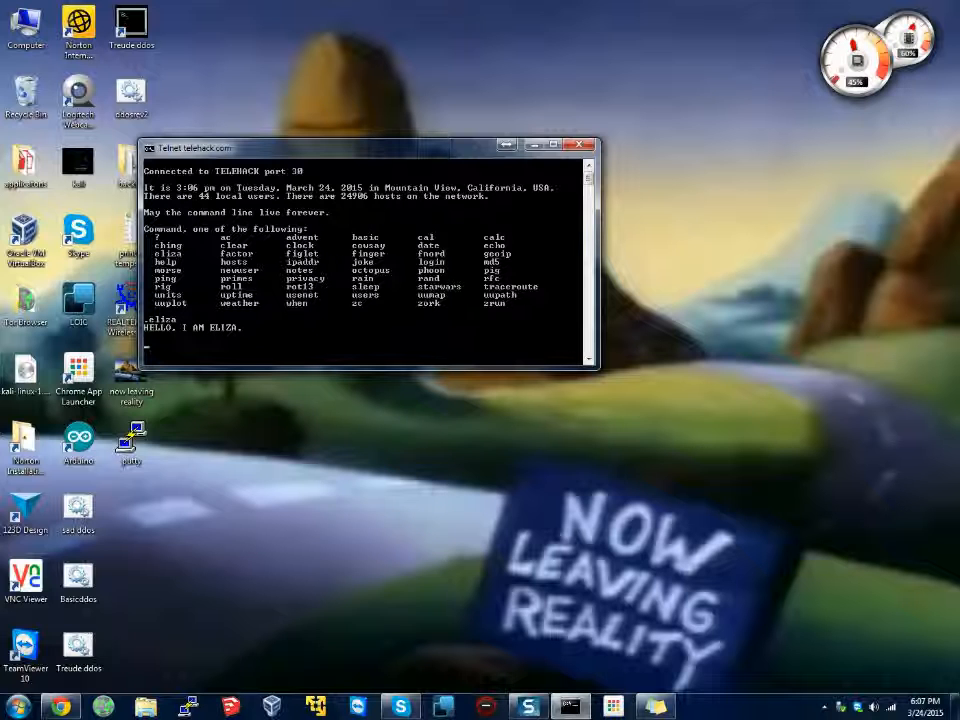
pyautogui.write('hi')
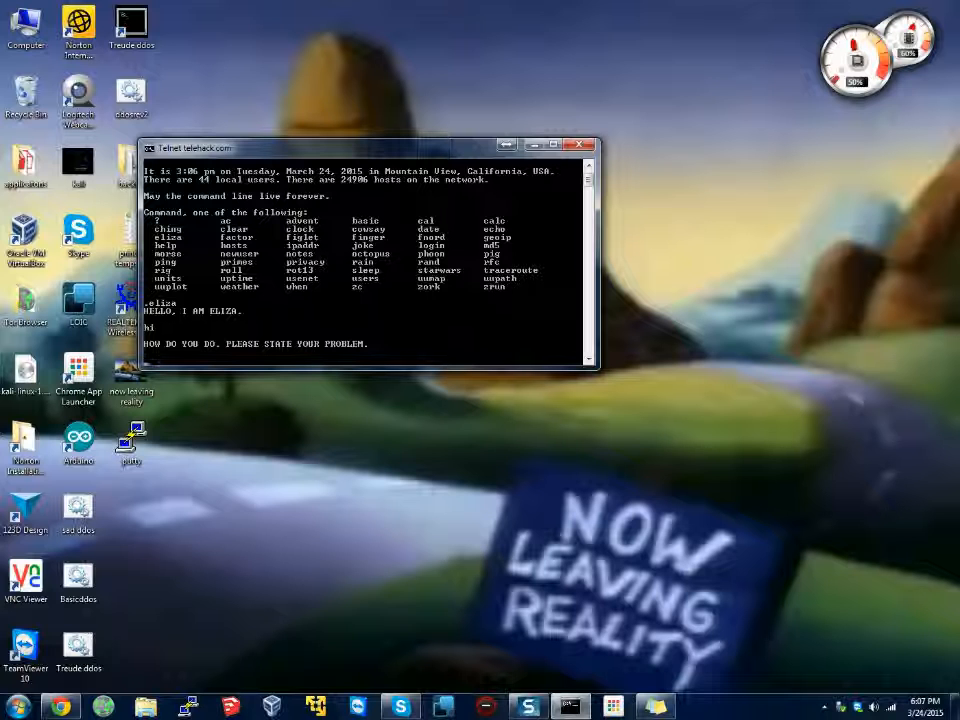
pyautogui.write('i broke the interne')
pyautogui.write('ok i')
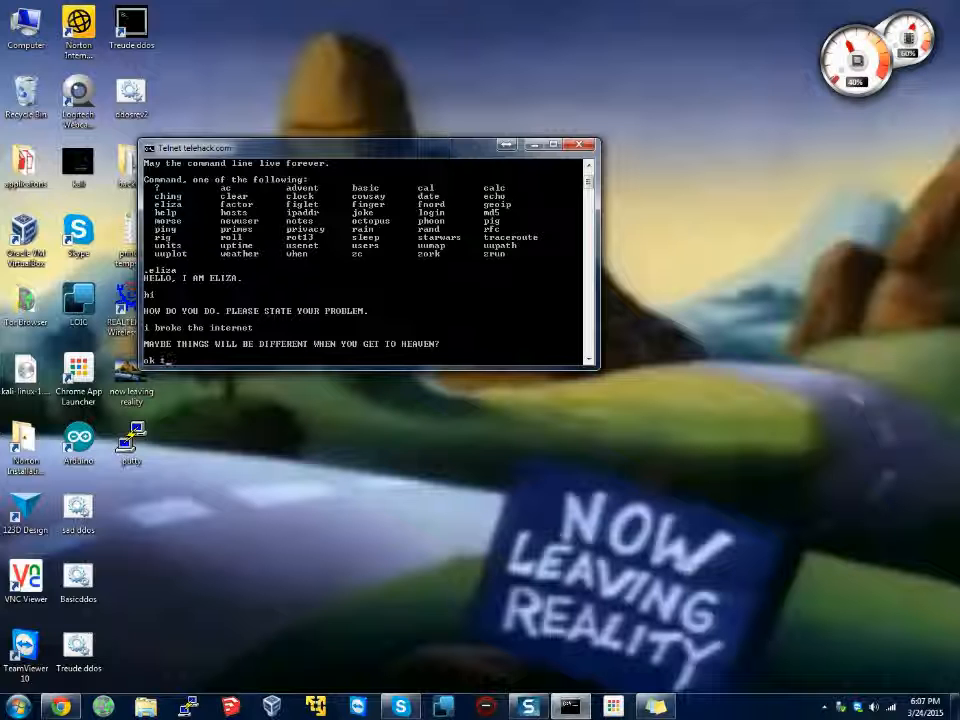
pyautogui.write('then')
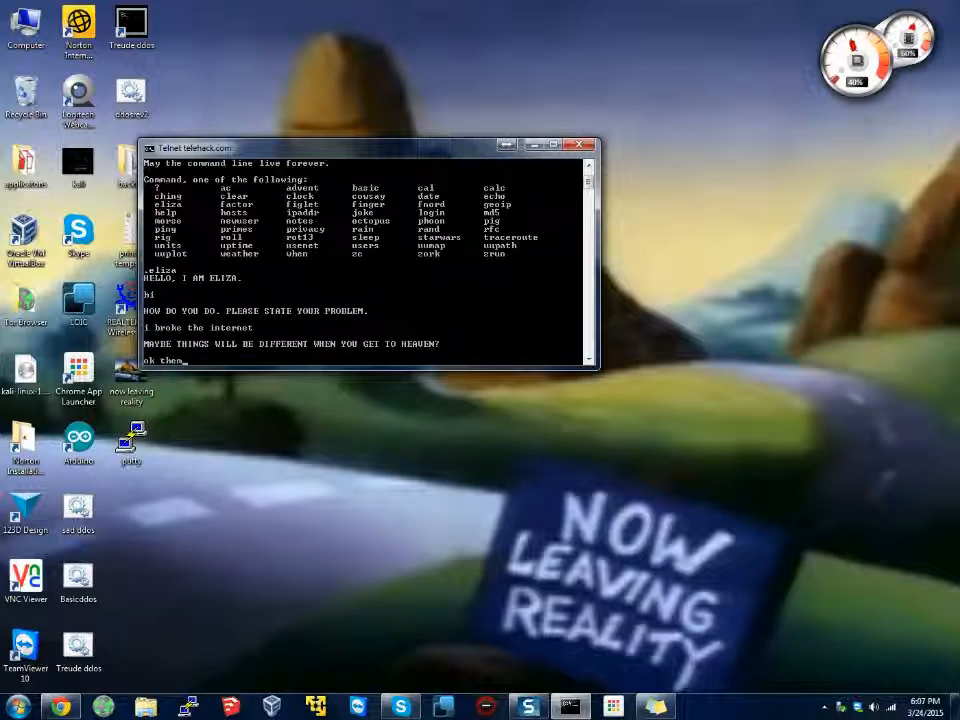
pyautogui.press('Return')
pyautogui.write('so')
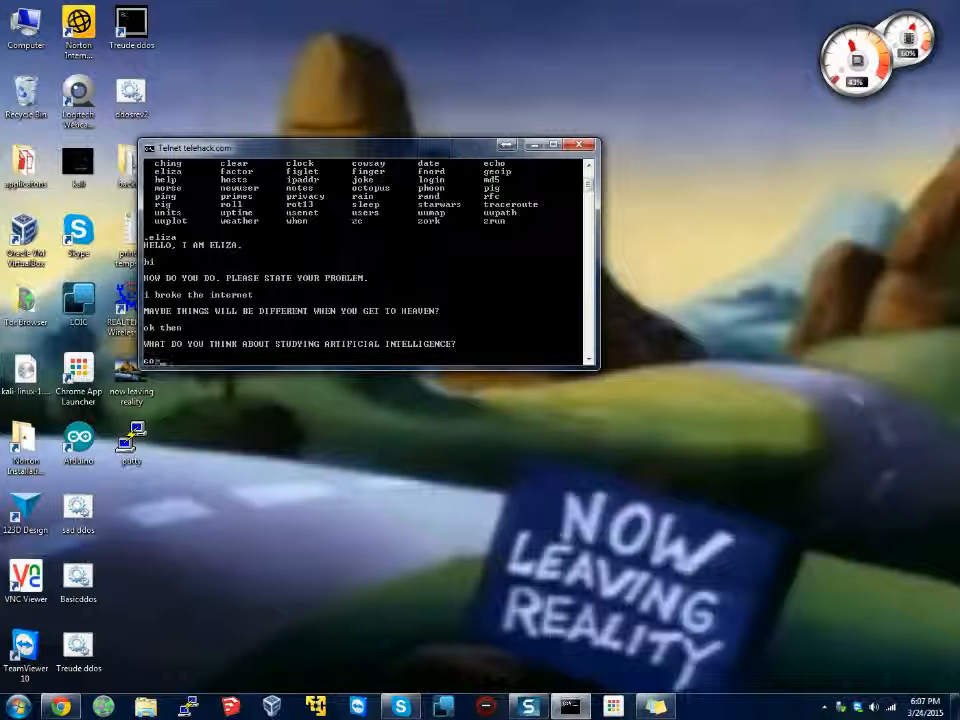
pyautogui.write('cortana')
pyautogui.write('no')
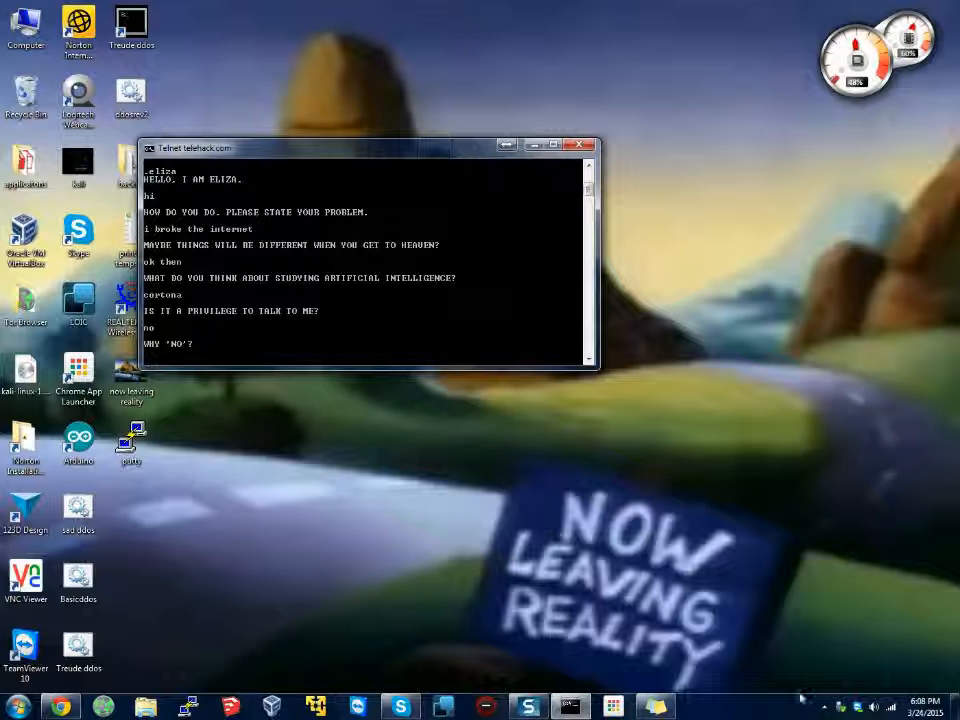
pyautogui.moveTo(577, 144)
pyautogui.write('q')
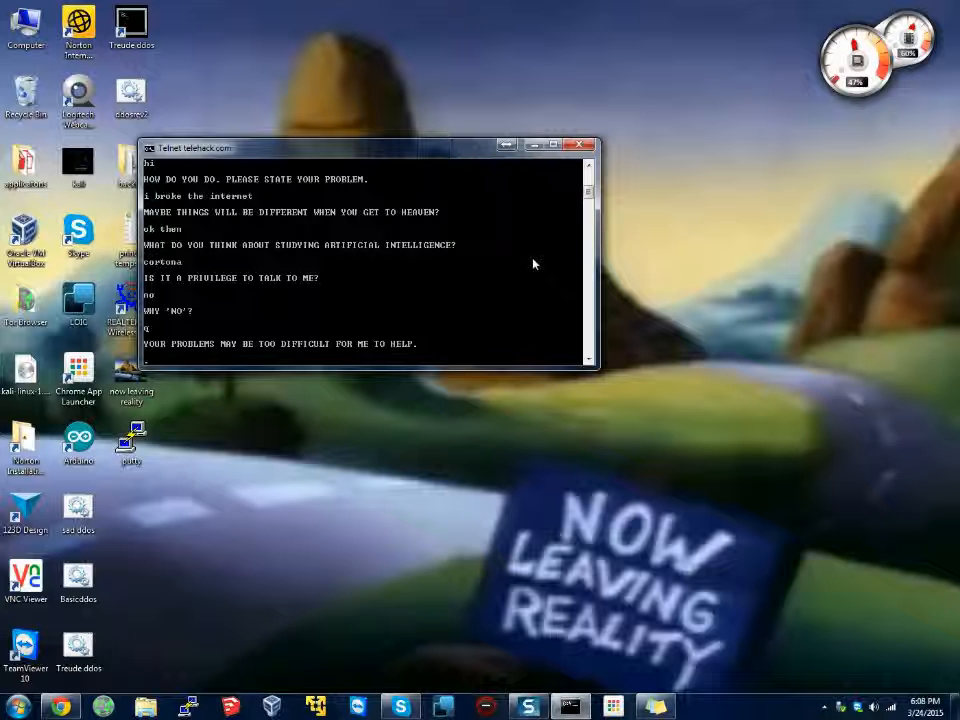
pyautogui.moveTo(580, 270)
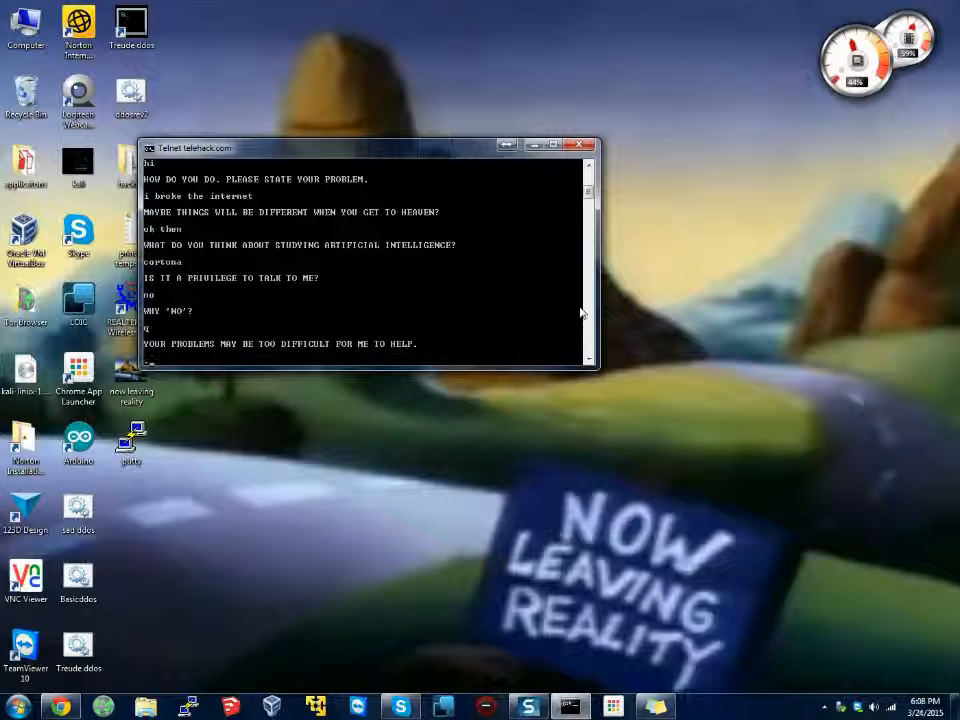
pyautogui.moveTo(523, 274)
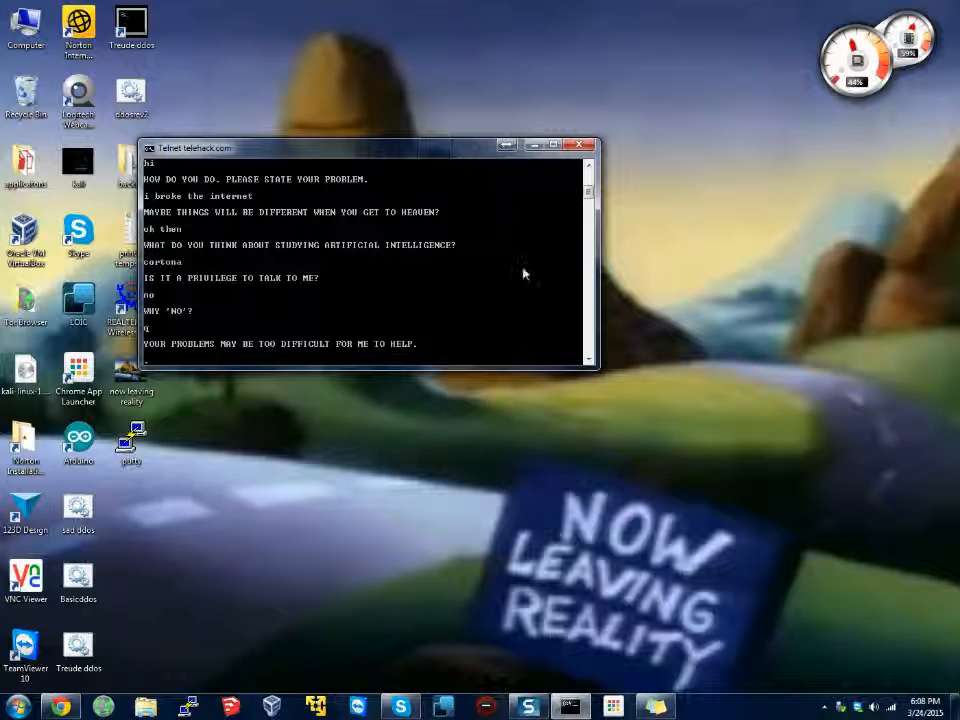